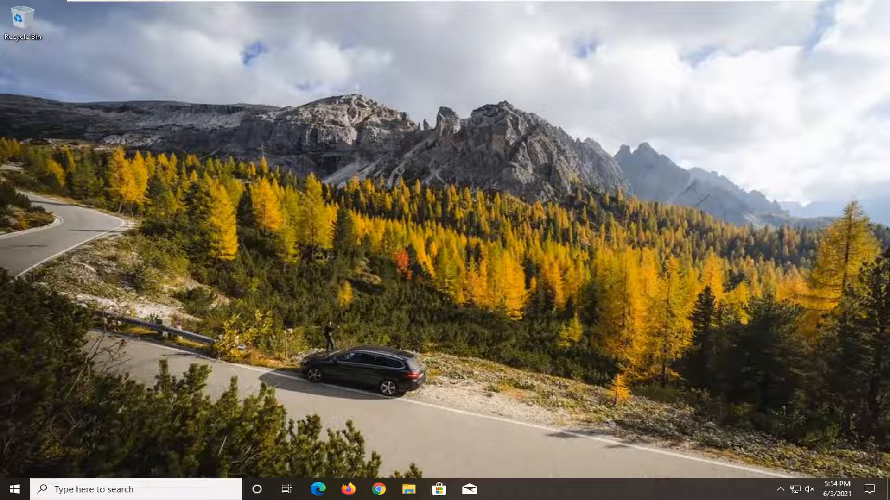
{"action": "mouse_move", "coordinate": [756, 287]}
{"action": "type", "text": "t"}
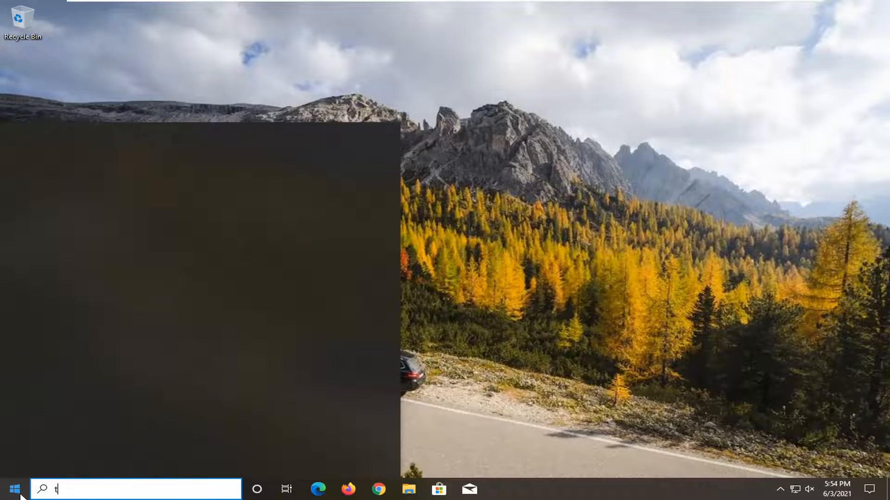
Search the Start menu for 'troubleshoot' to surface Troubleshoot settings as the best match.
{"action": "type", "text": "roubleshoot"}
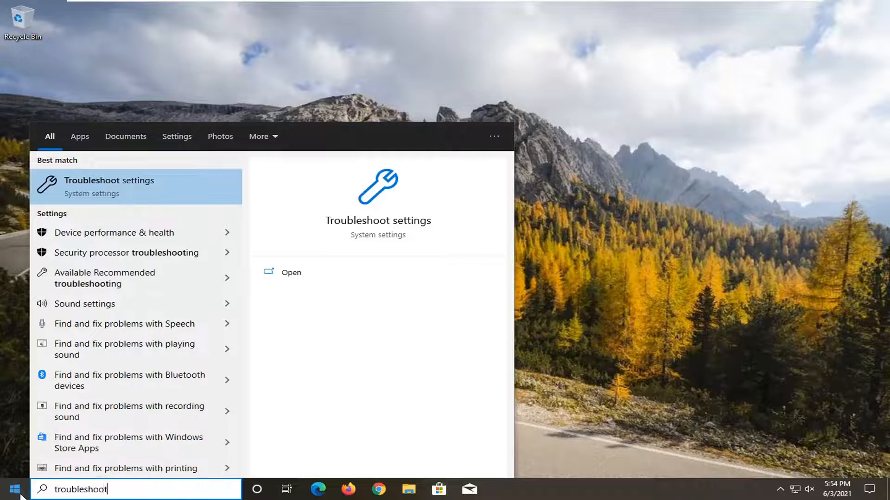
{"action": "mouse_move", "coordinate": [89, 193]}
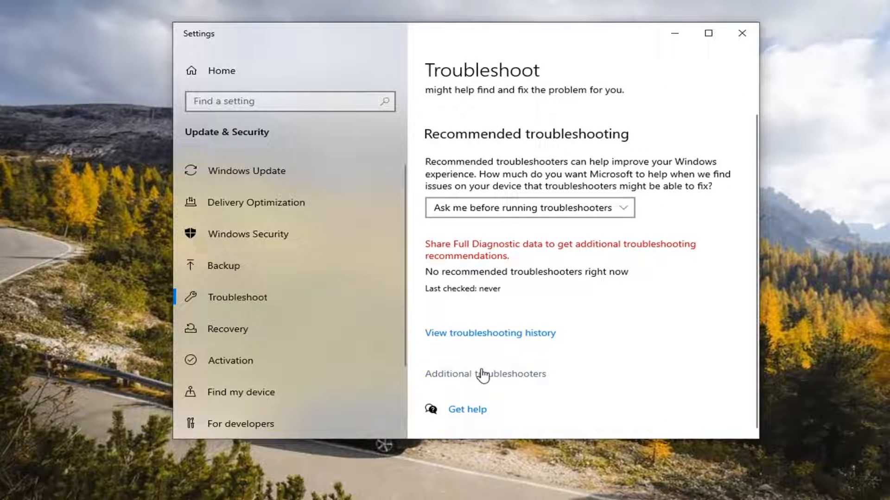
Show the Additional troubleshooters page and expand the Windows Update entry.
{"action": "left_click", "coordinate": [485, 373]}
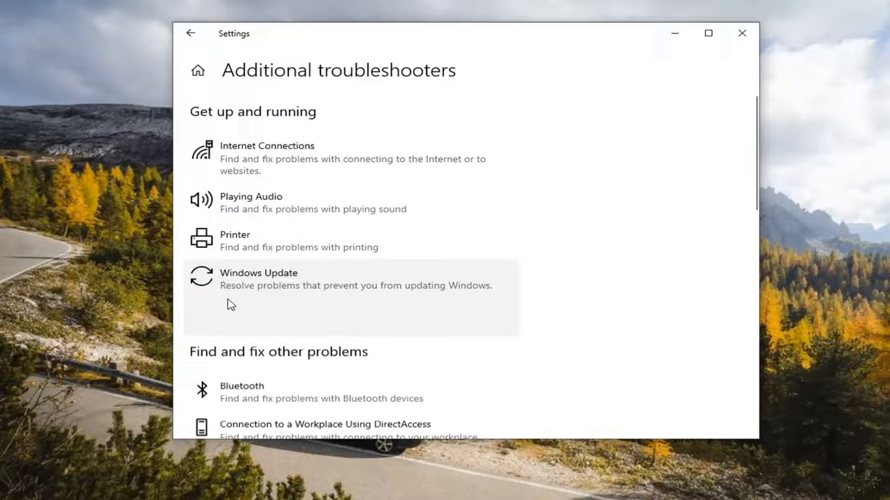
{"action": "left_click", "coordinate": [352, 278]}
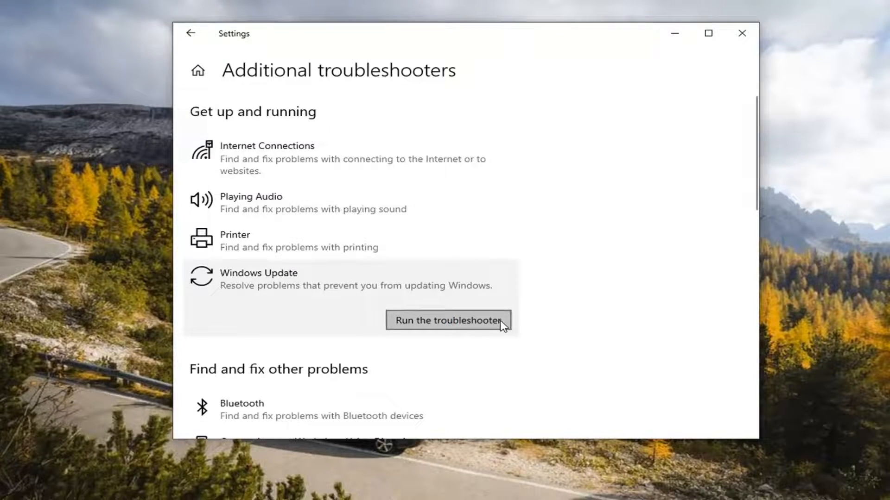
Run the Windows Update troubleshooter until it reports it couldn't identify the problem.
{"action": "left_click", "coordinate": [448, 320]}
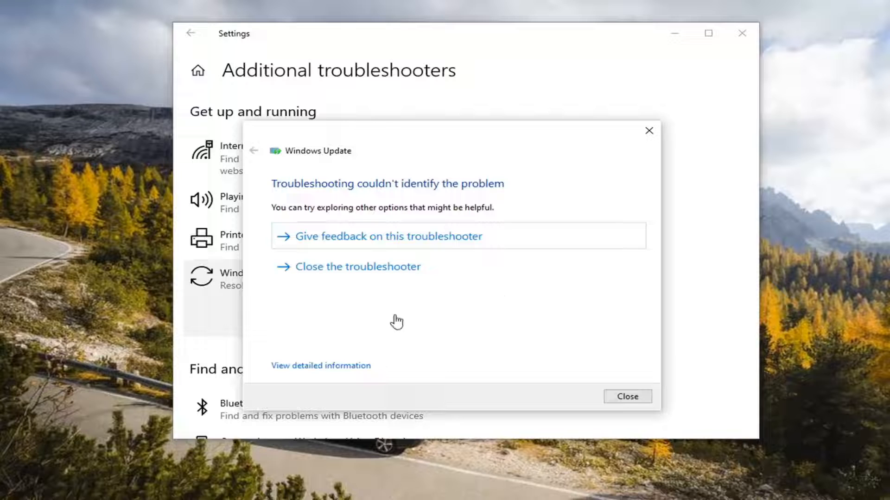
{"action": "mouse_move", "coordinate": [453, 173]}
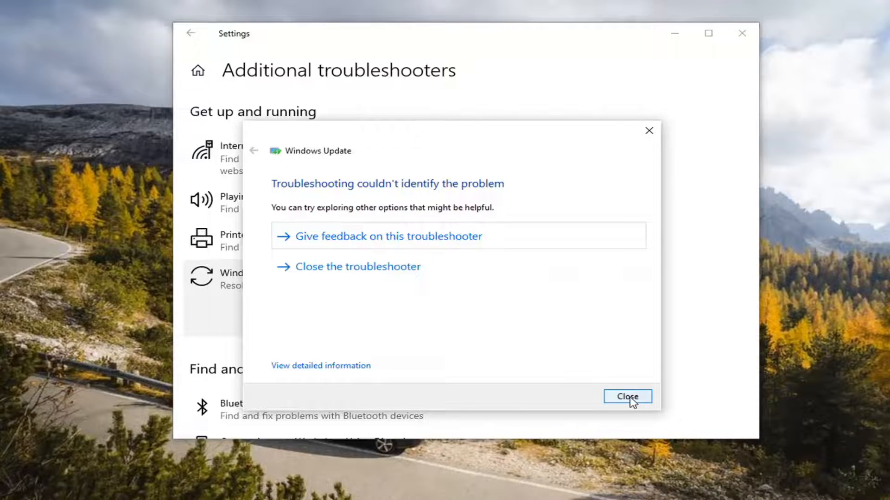
Dismiss the troubleshooter result and close Settings, leaving the desktop showing.
{"action": "left_click", "coordinate": [627, 396]}
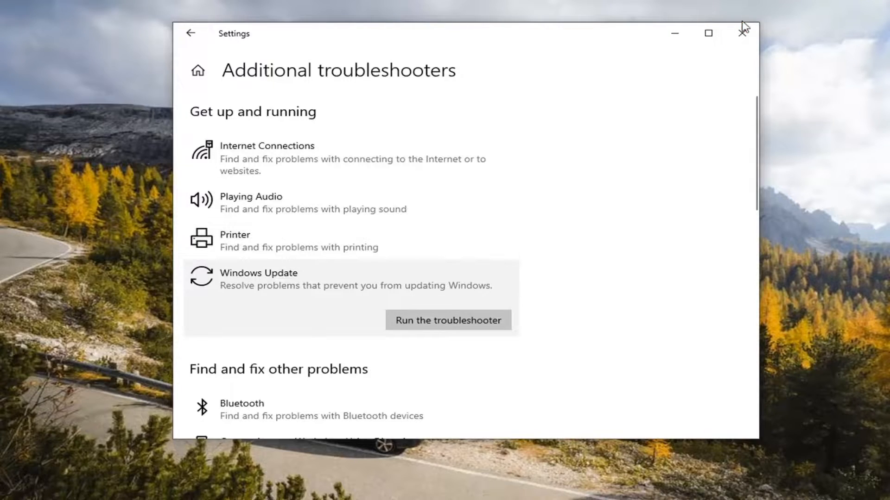
{"action": "left_click", "coordinate": [742, 33]}
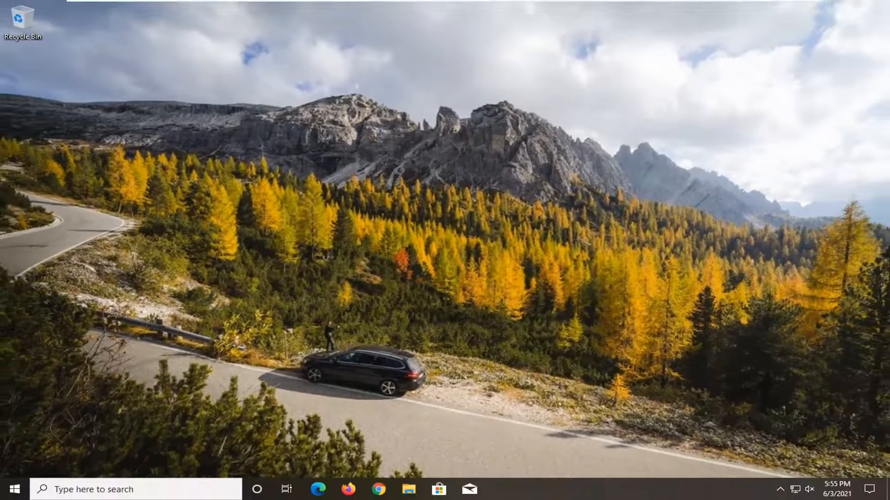